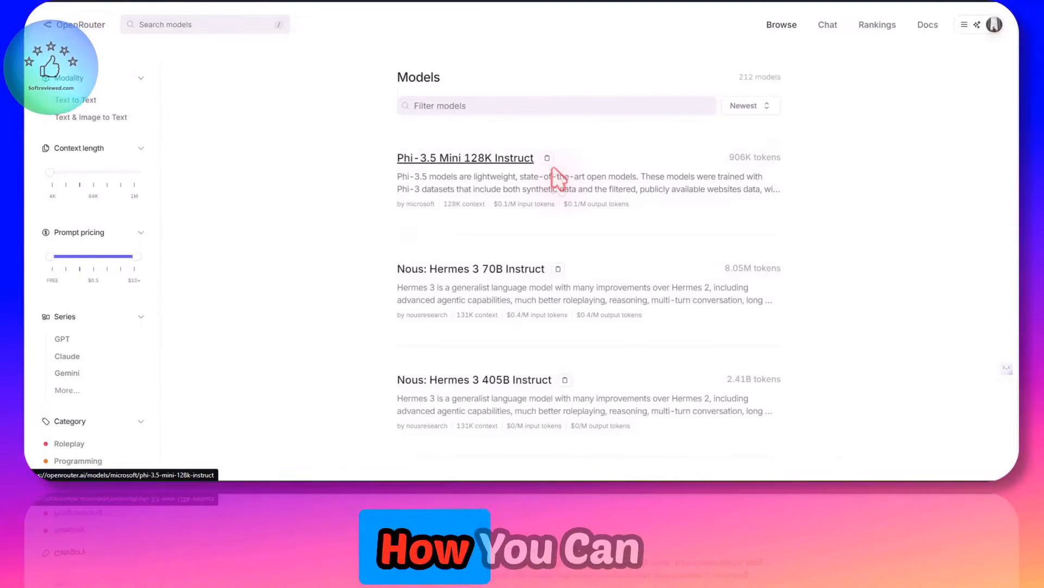
# Browse down the OpenRouter model catalog narrowed to free models
pyautogui.scroll(-3)
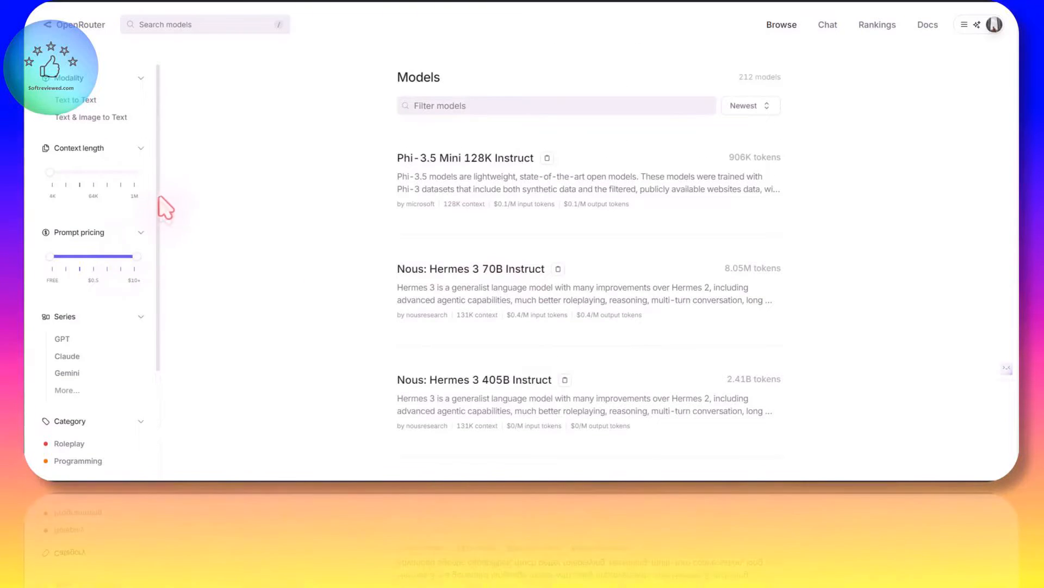
pyautogui.moveTo(333, 210)
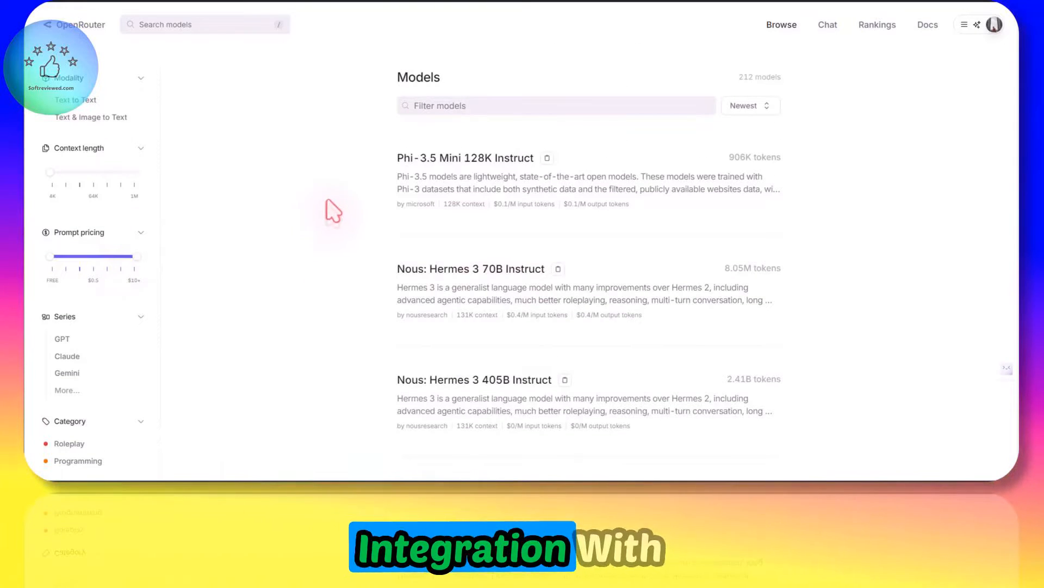
pyautogui.scroll(-3)
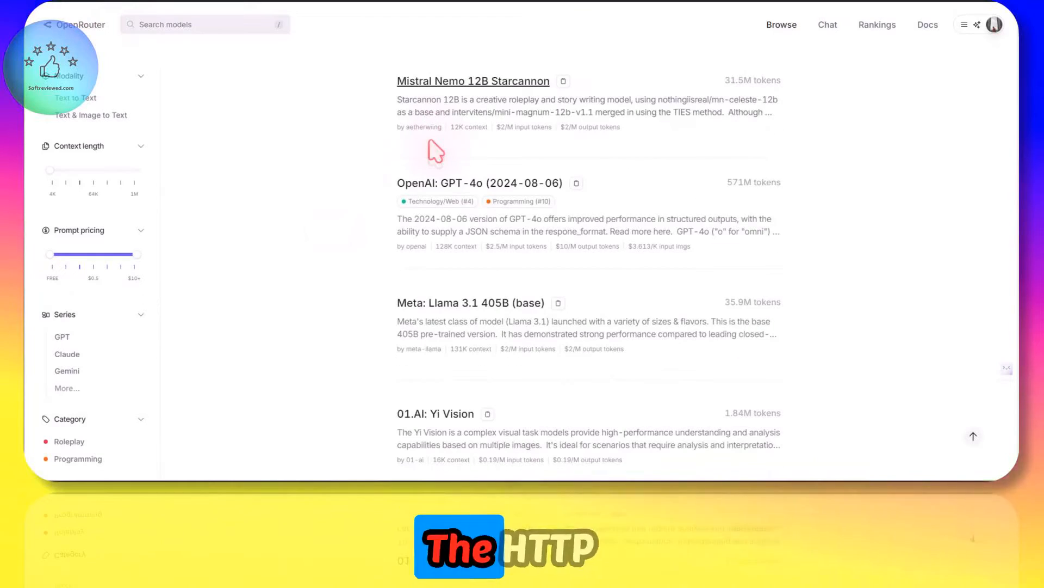
pyautogui.scroll(-3)
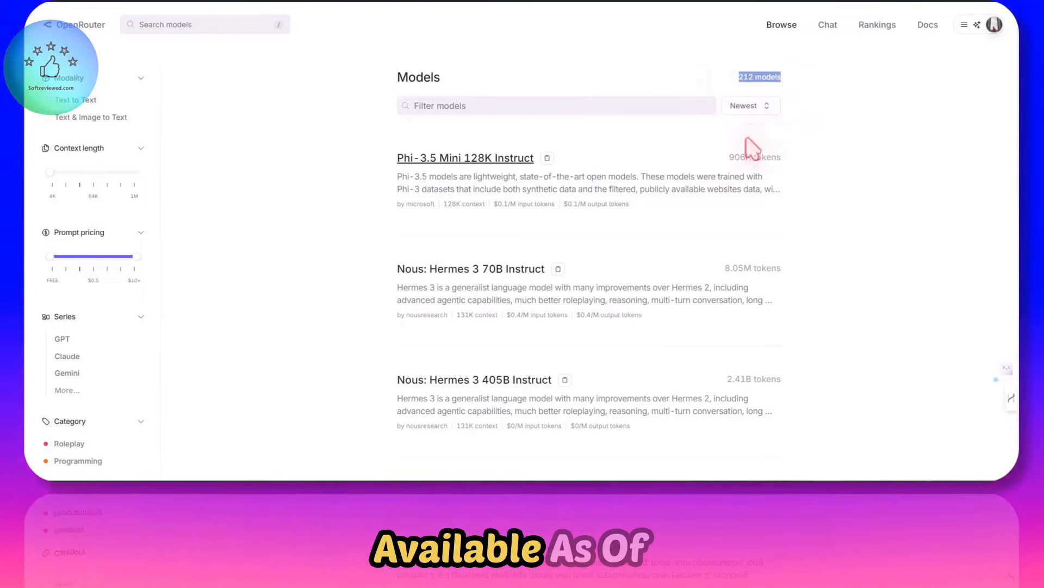
pyautogui.scroll(-3)
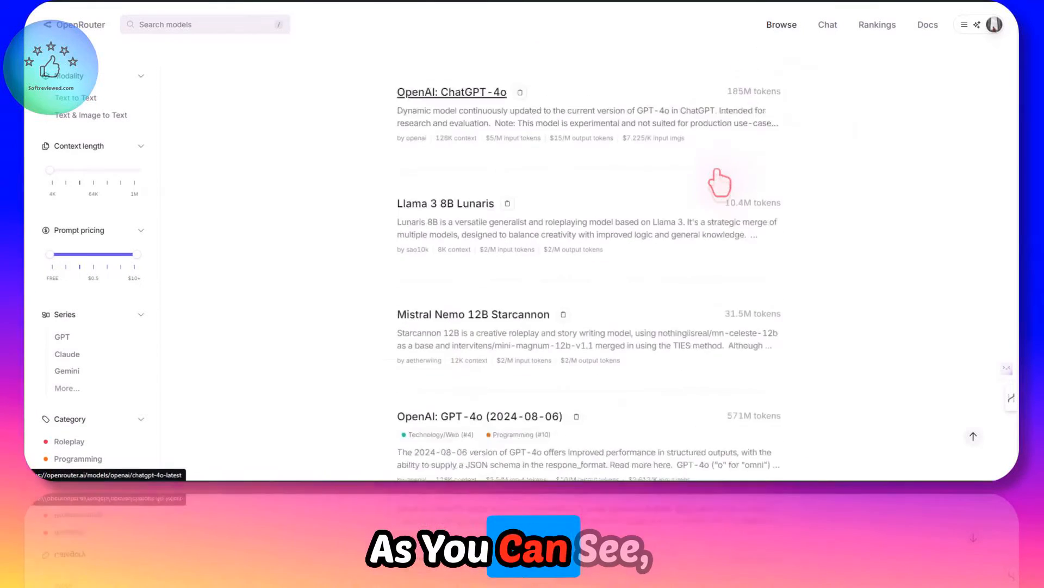
pyautogui.scroll(-3)
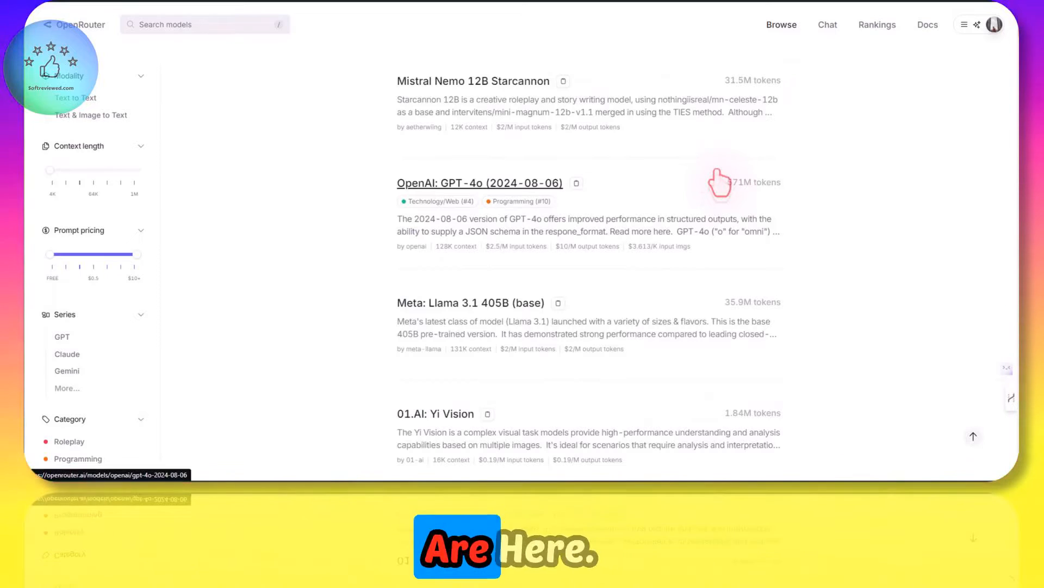
pyautogui.scroll(-3)
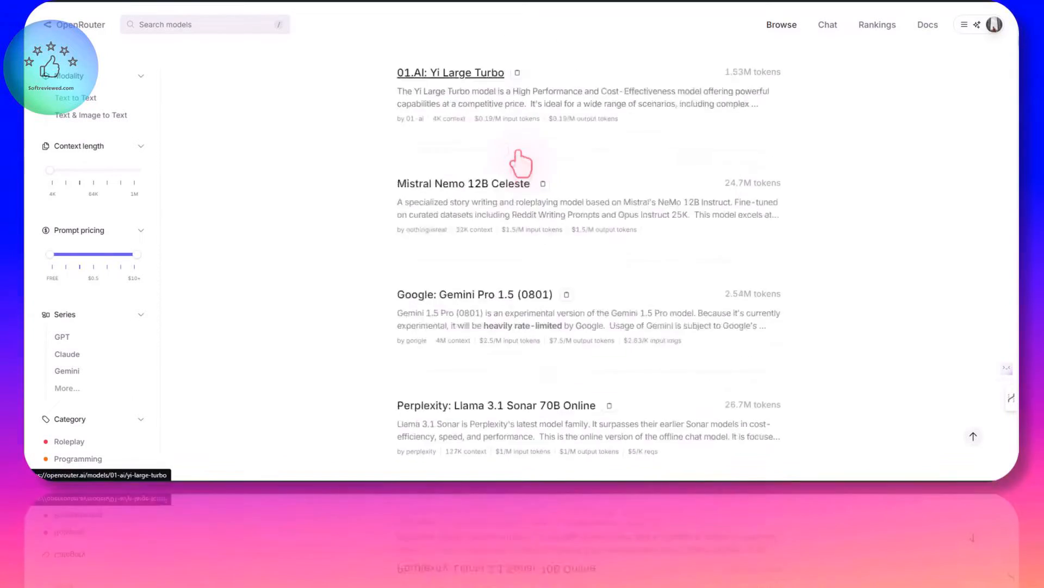
pyautogui.scroll(-3)
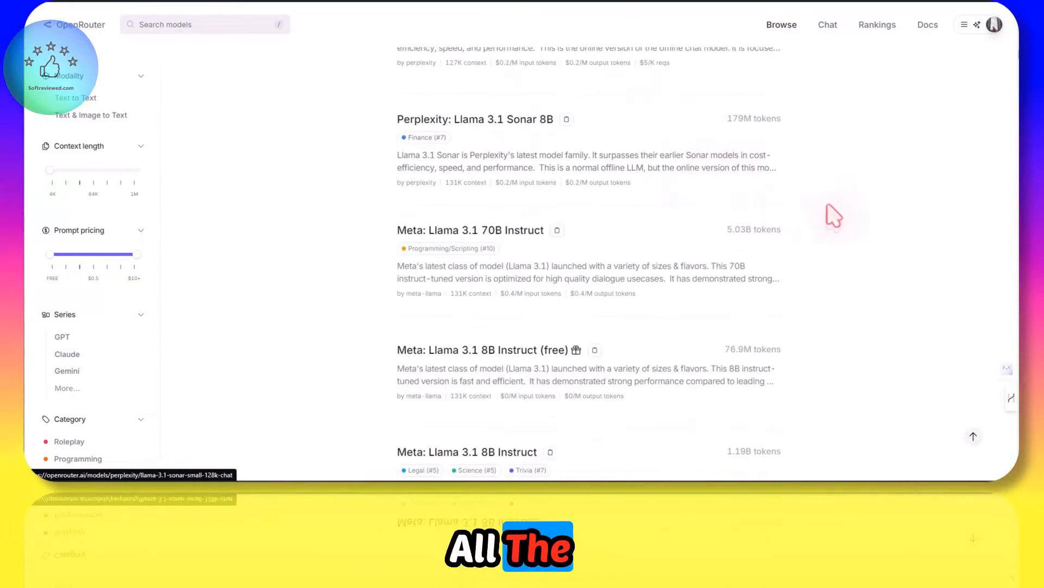
pyautogui.scroll(-3)
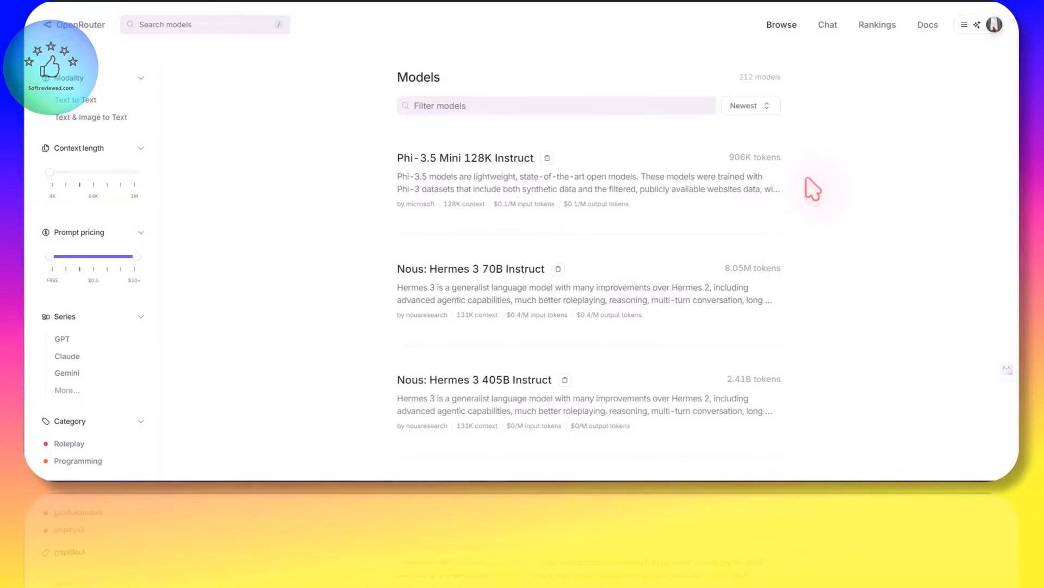
# Check the account's credit balance, dismiss the add-credits form, and return to the models list
pyautogui.click(995, 25)
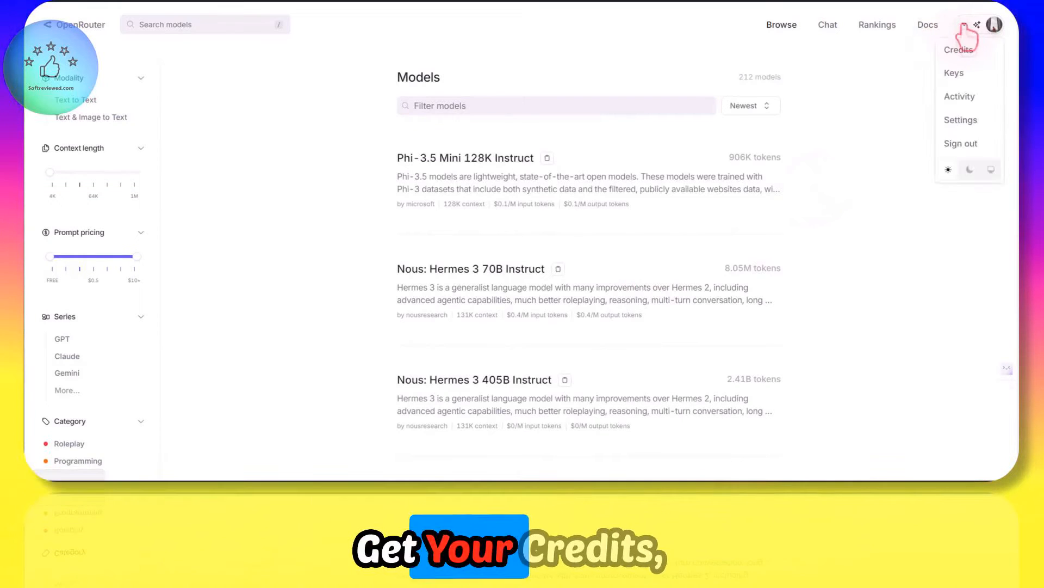
pyautogui.click(958, 50)
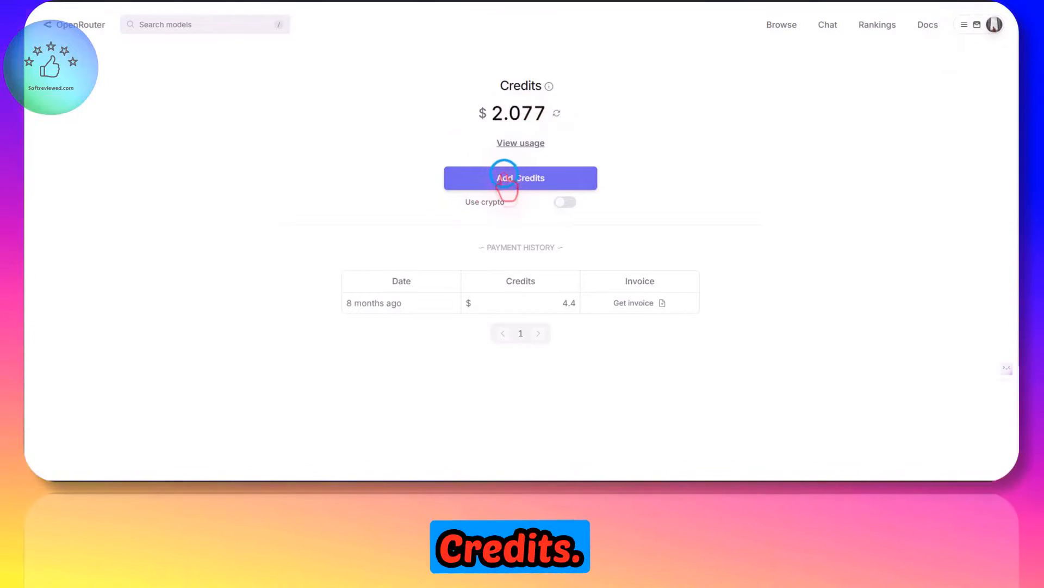
pyautogui.click(520, 178)
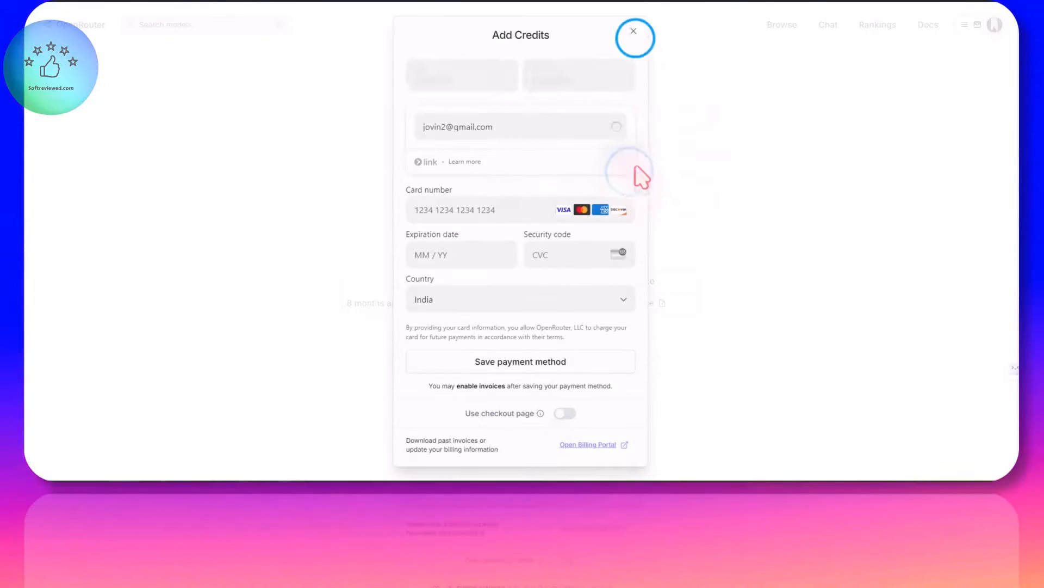
pyautogui.click(634, 31)
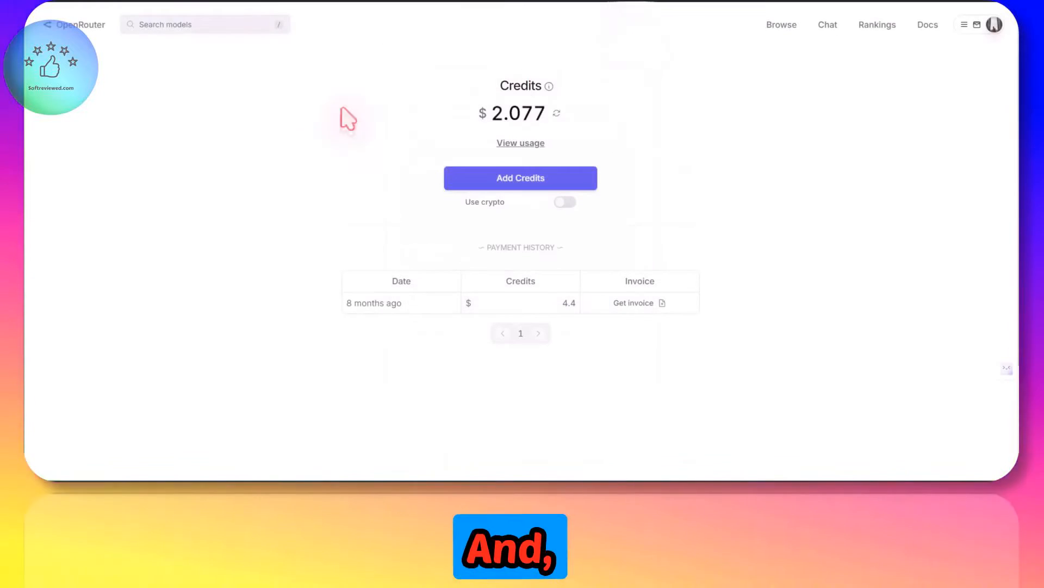
pyautogui.click(780, 24)
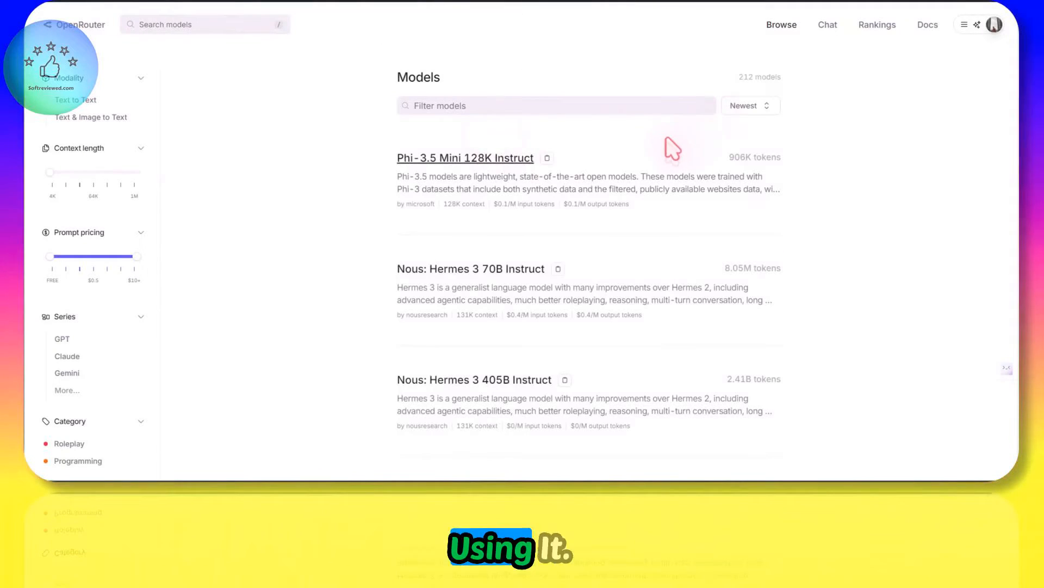
pyautogui.moveTo(160, 260)
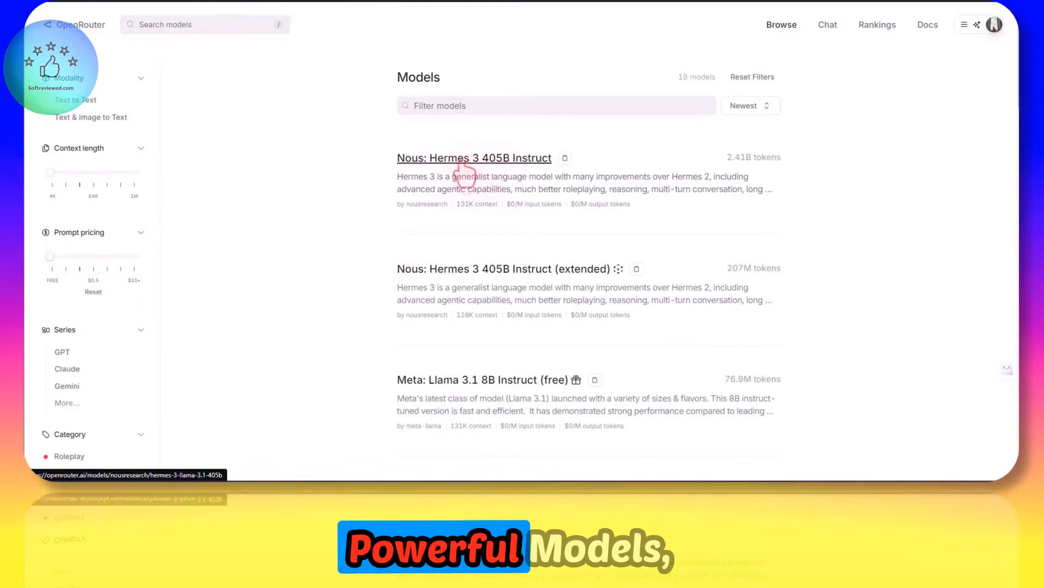
pyautogui.moveTo(509, 180)
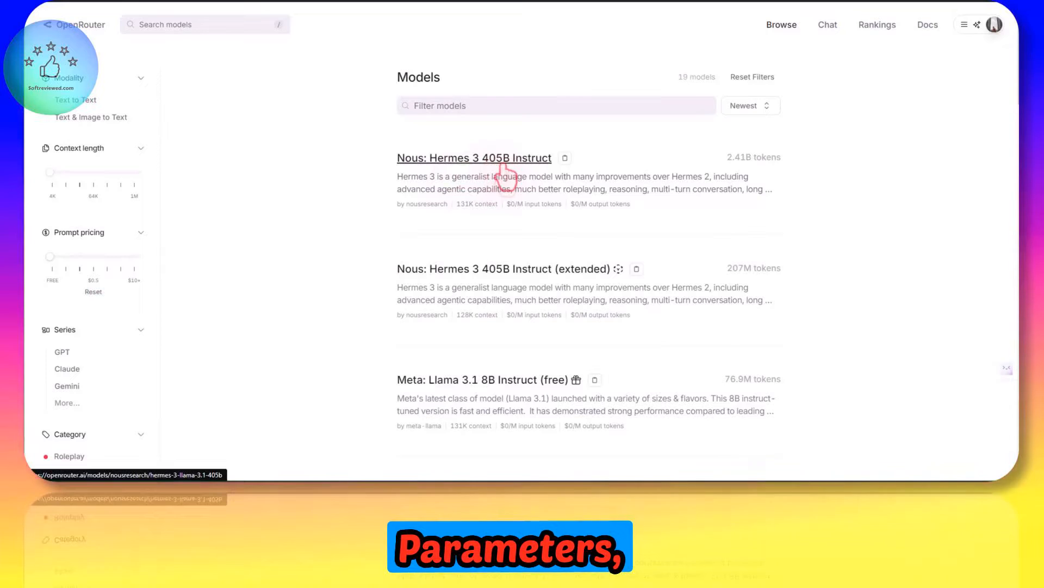
# View the Nous: Hermes 3 405B Instruct details page with its Lambda provider and apps
pyautogui.click(473, 158)
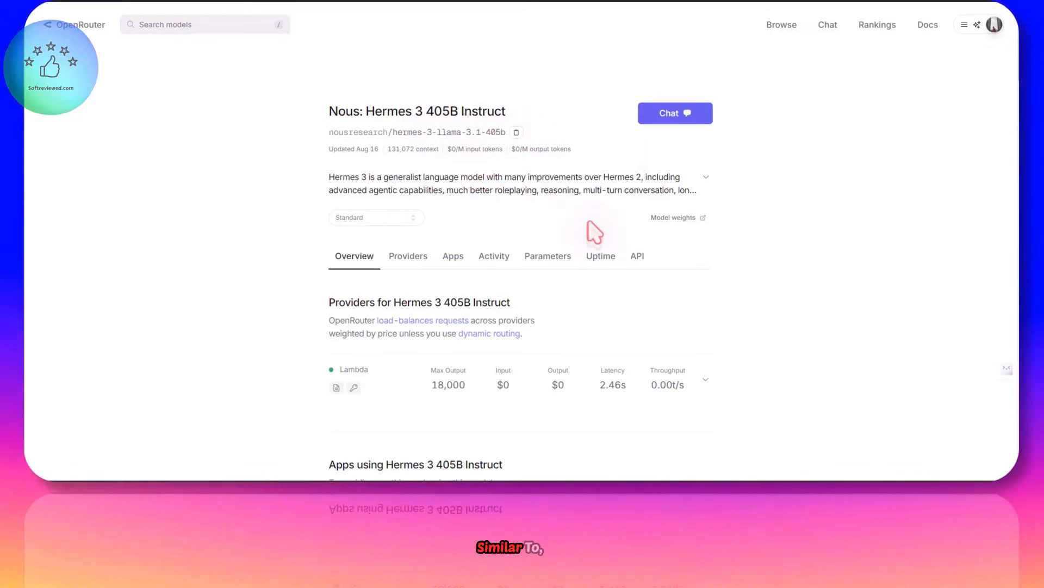
pyautogui.scroll(-3)
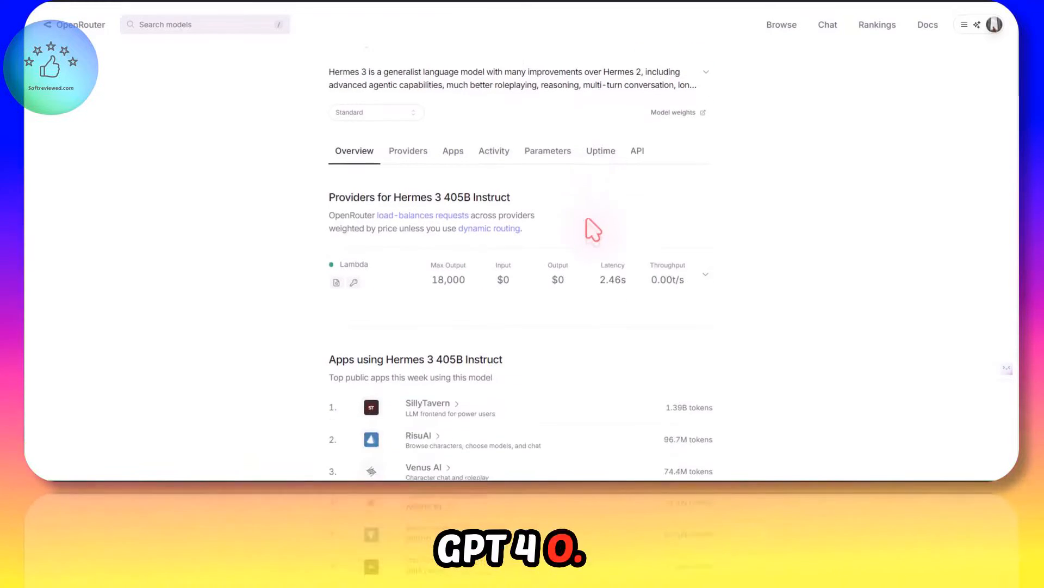
# Bring up the OpenRouter API Keys page from the account menu
pyautogui.click(781, 25)
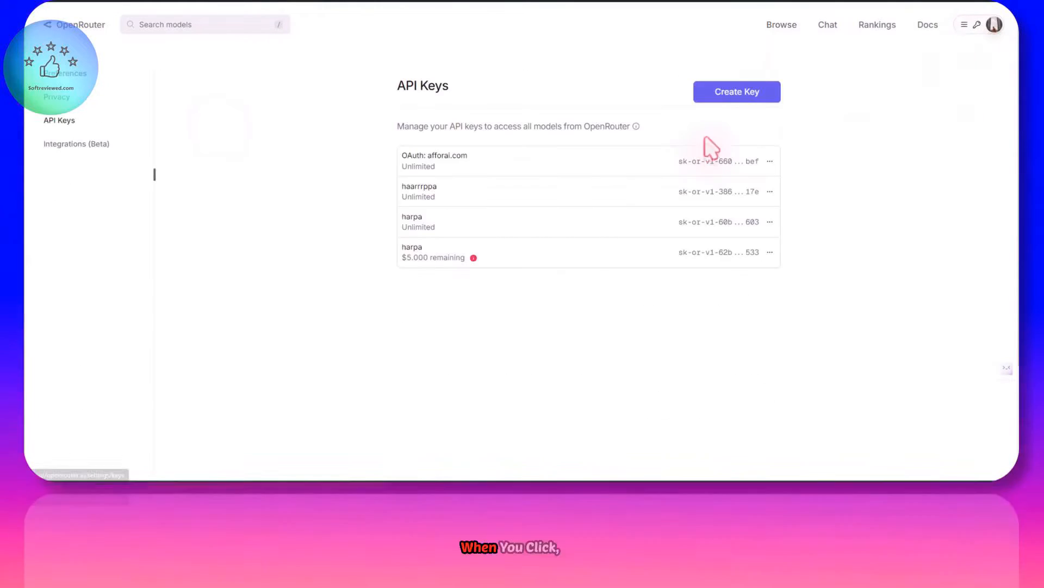
pyautogui.click(994, 24)
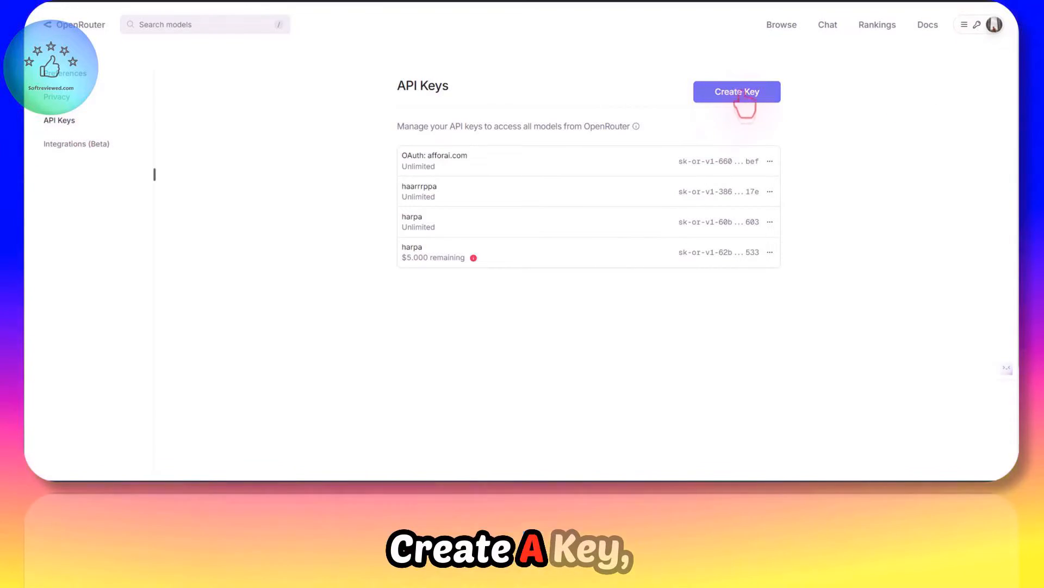
pyautogui.moveTo(769, 113)
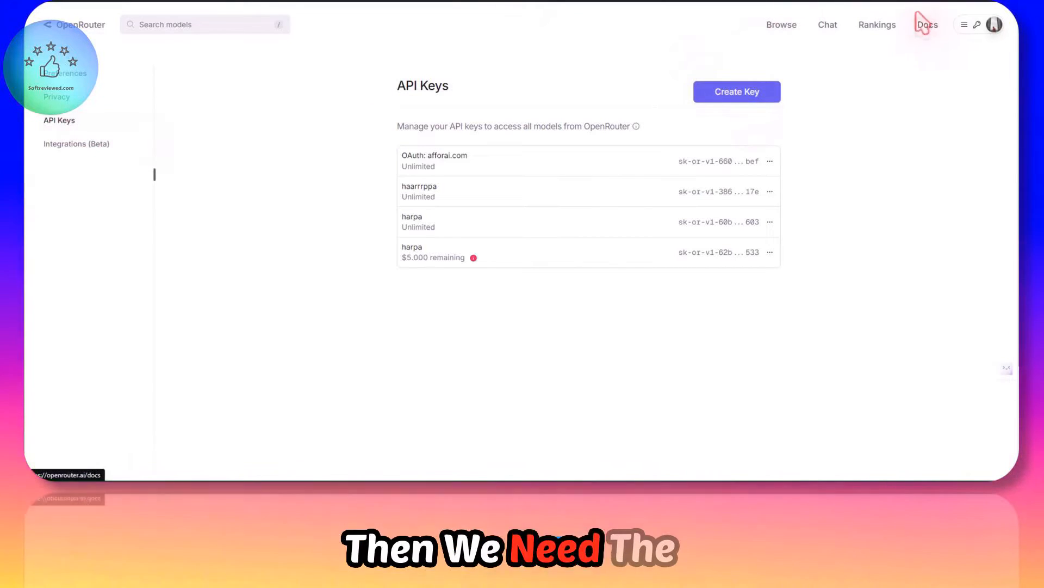
pyautogui.click(926, 25)
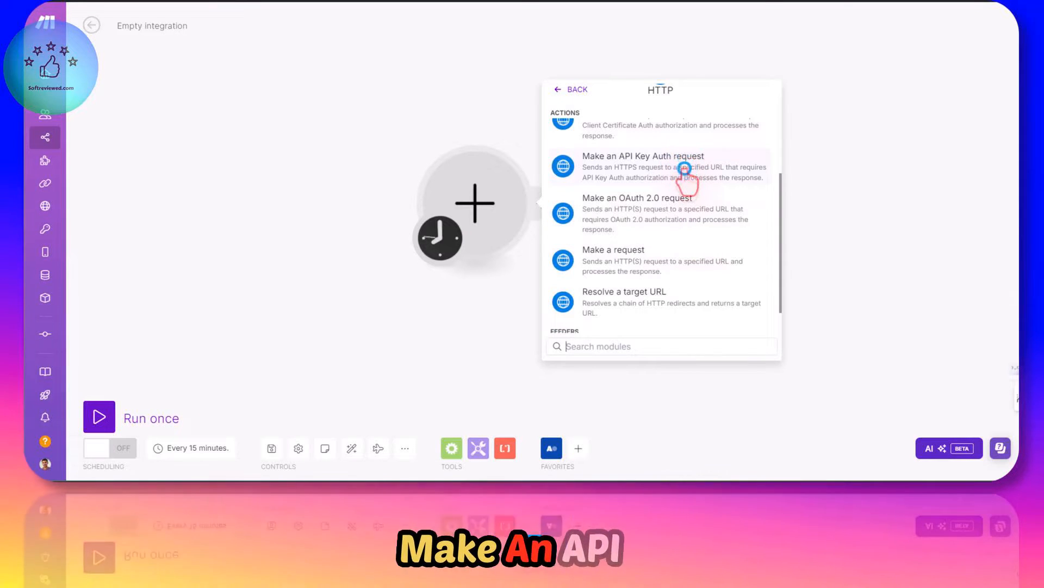
# Add an HTTP API Key Auth request module and start a keychain named 'Open router api key'
pyautogui.click(642, 167)
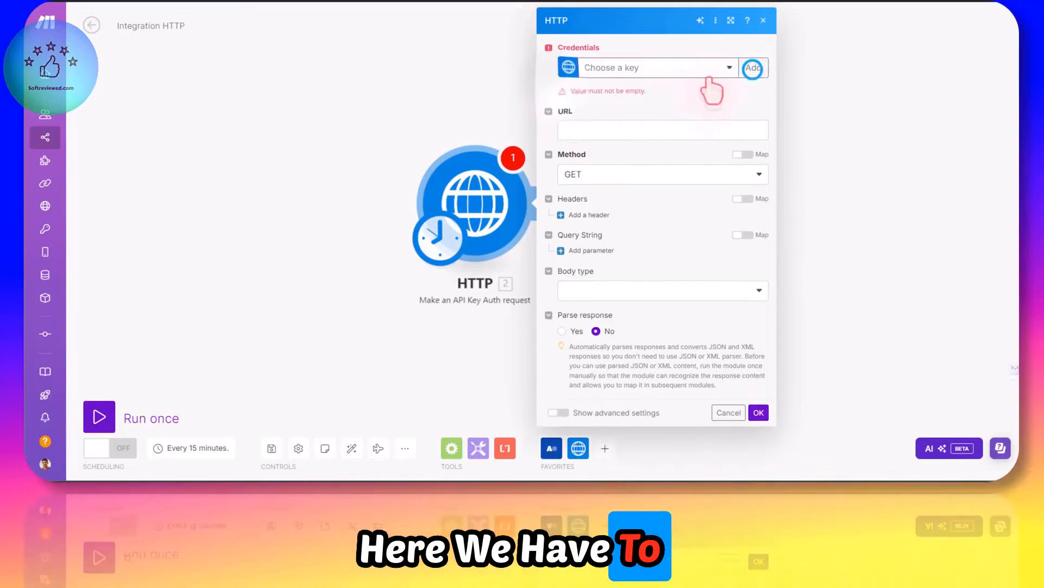
pyautogui.click(753, 67)
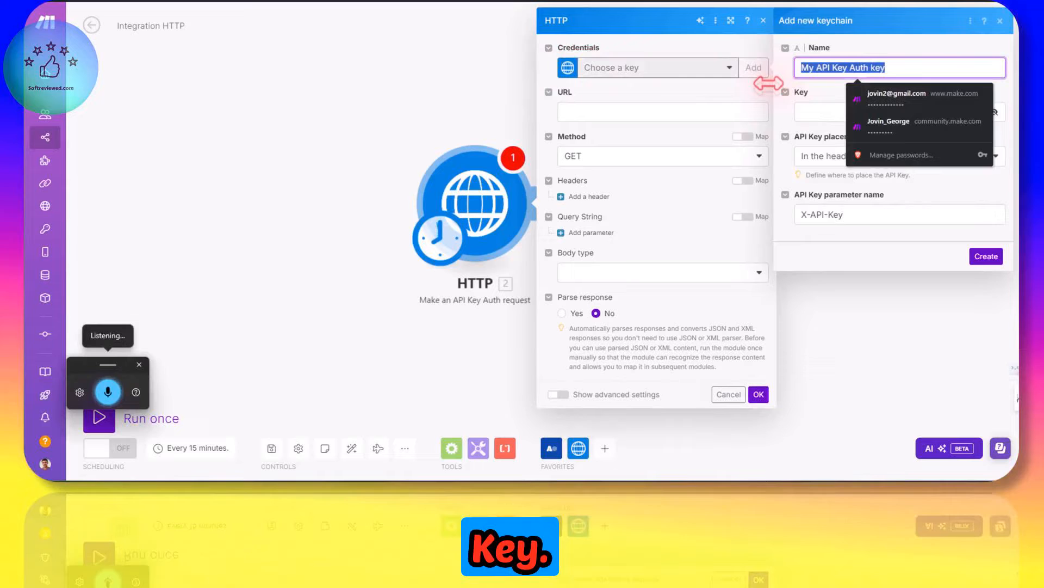
pyautogui.write('Open router api key')
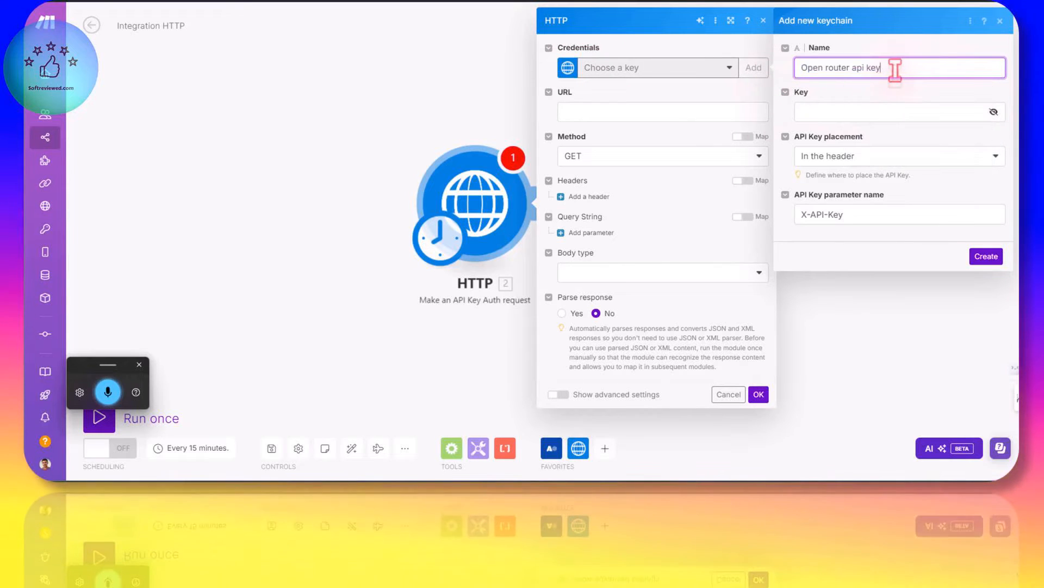
pyautogui.click(896, 111)
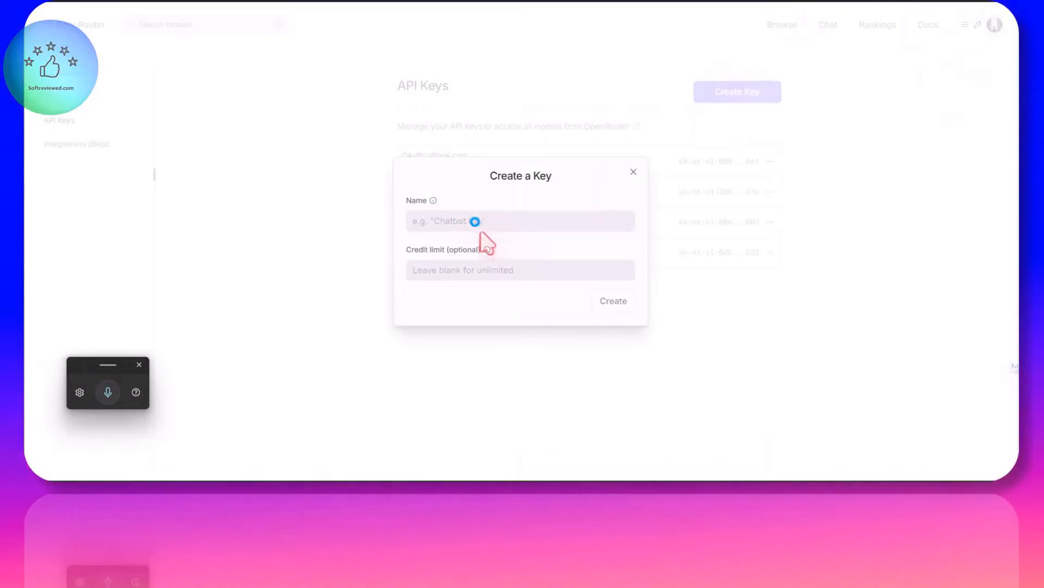
# Create an OpenRouter API key named 'Youtube demo' with no credit limit and copy it
pyautogui.click(107, 392)
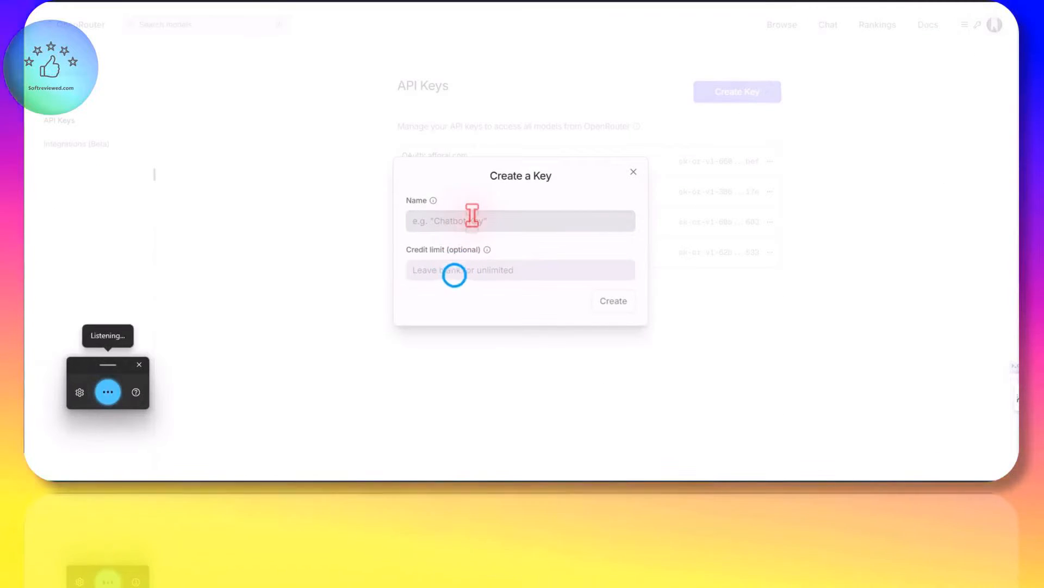
pyautogui.write('Youtube demo')
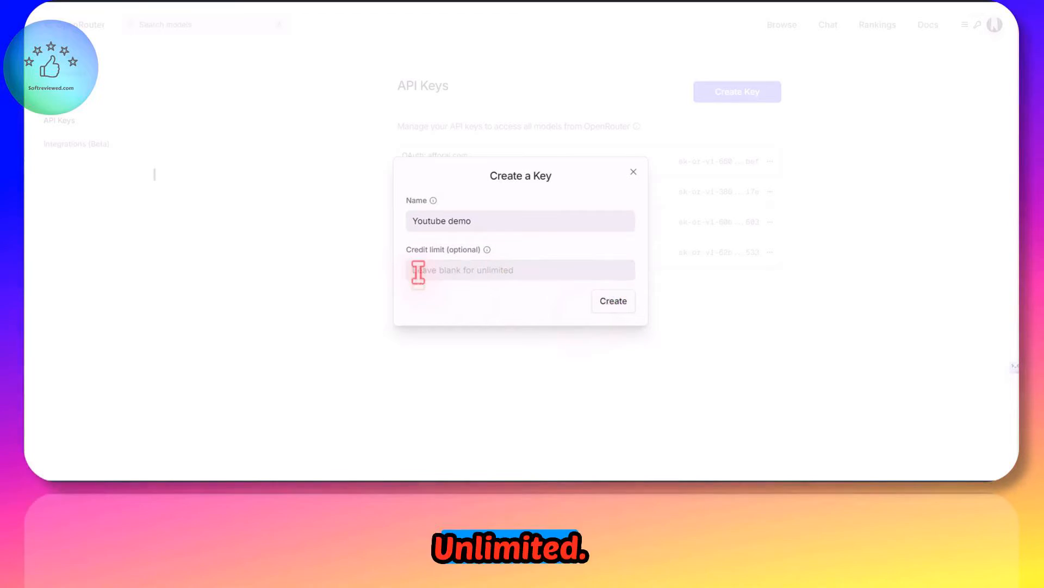
pyautogui.click(612, 300)
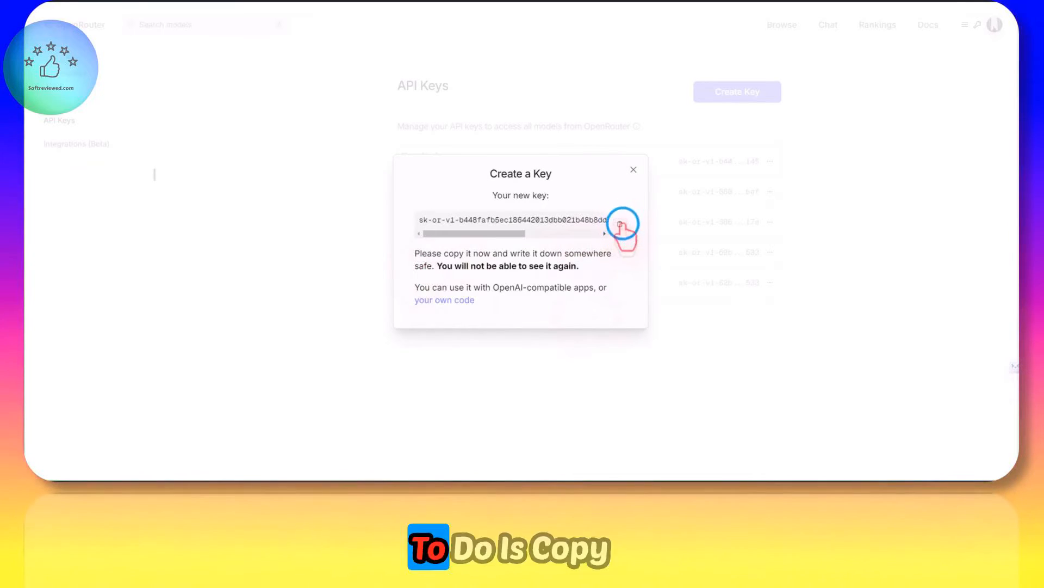
pyautogui.click(620, 220)
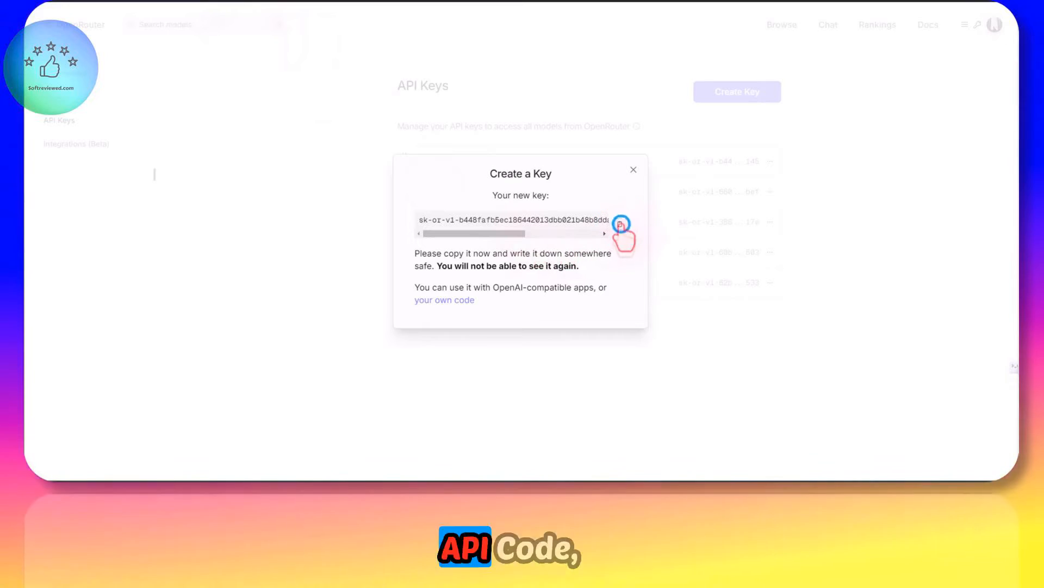
pyautogui.click(620, 220)
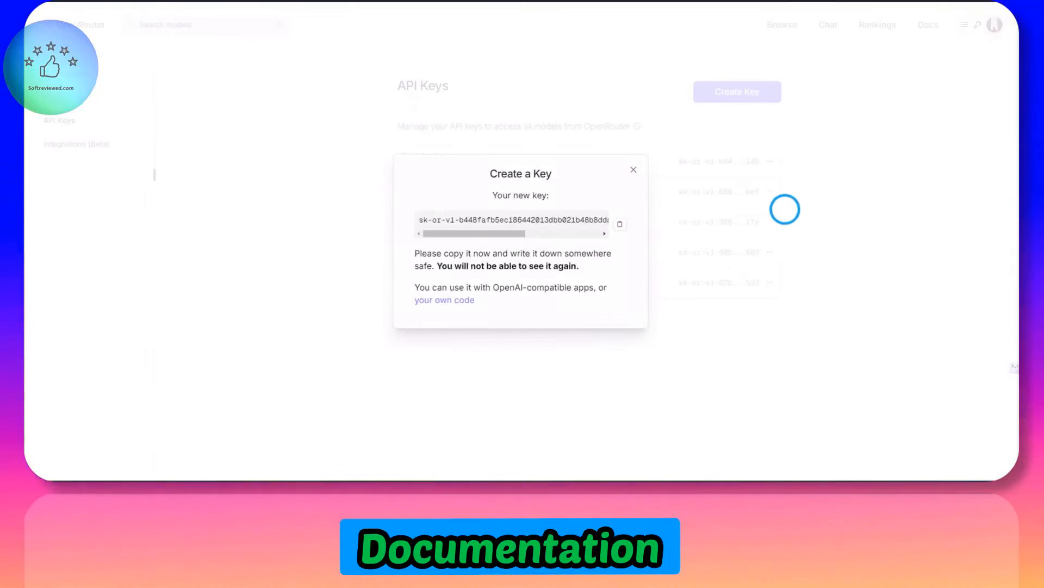
# Copy the chat completions endpoint URL from the Quick Start fetch example
pyautogui.click(927, 25)
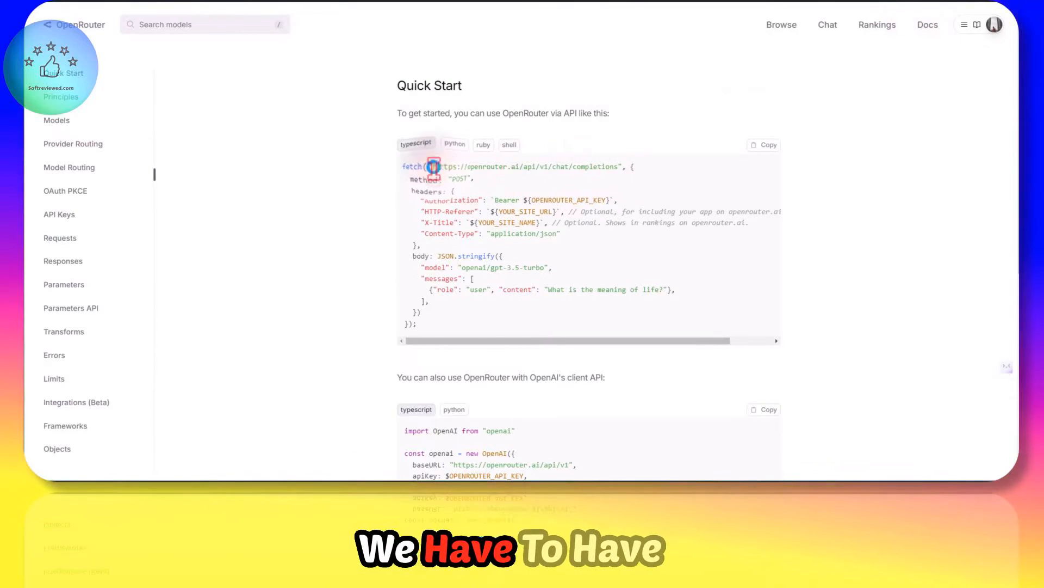
pyautogui.rightClick(526, 167)
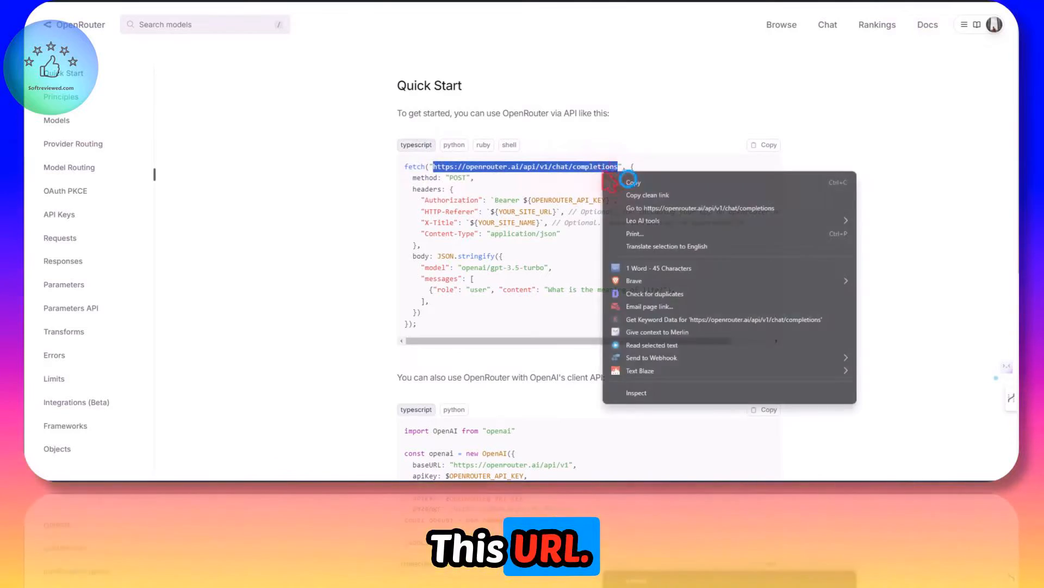
pyautogui.click(457, 203)
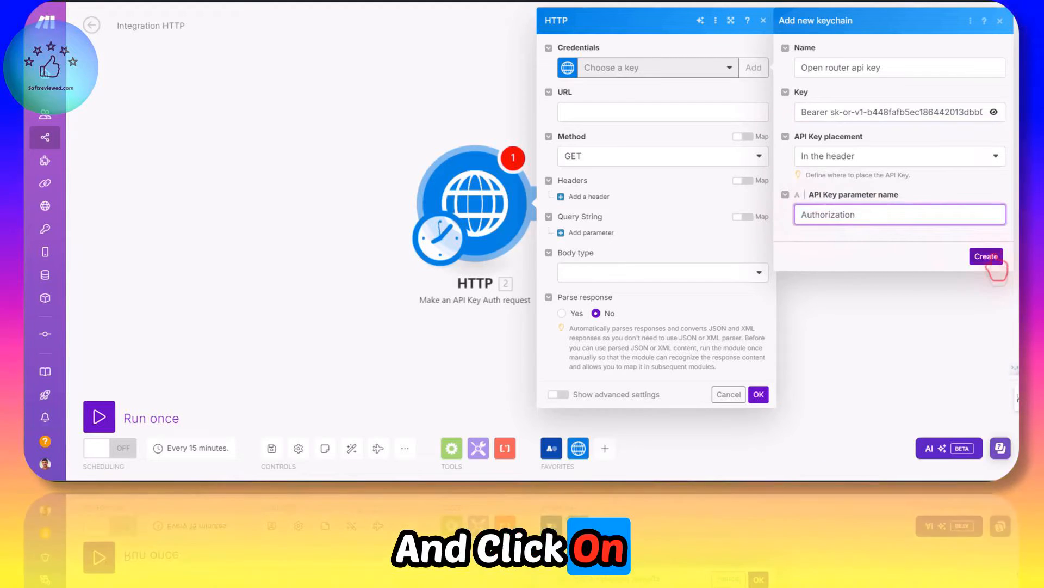
# Save the 'Open router api key' keychain sending the Bearer key in the Authorization header
pyautogui.click(986, 256)
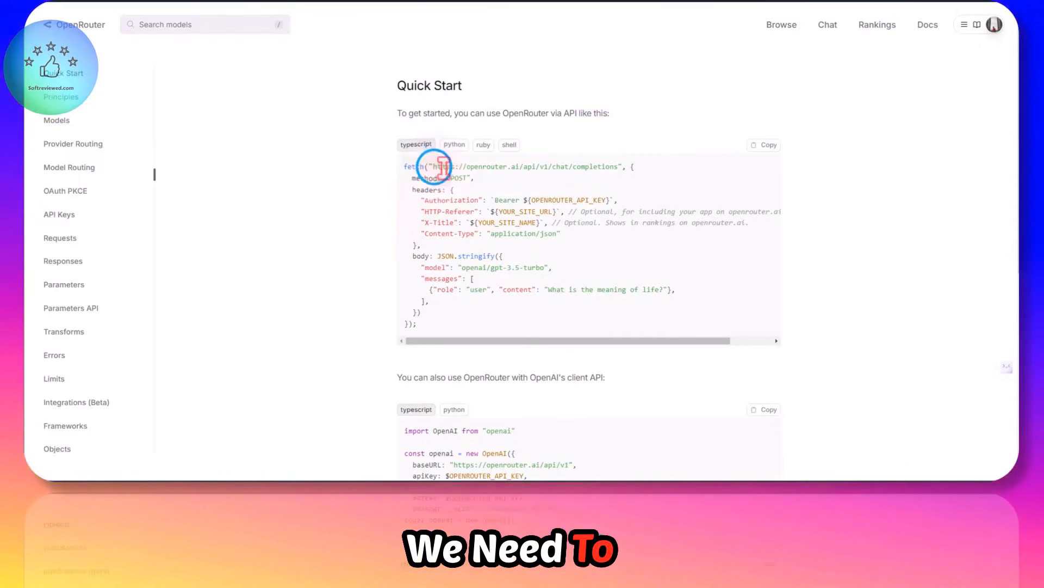
# Pick up the chat completions URL from the Quick Start fetch example
pyautogui.click(57, 119)
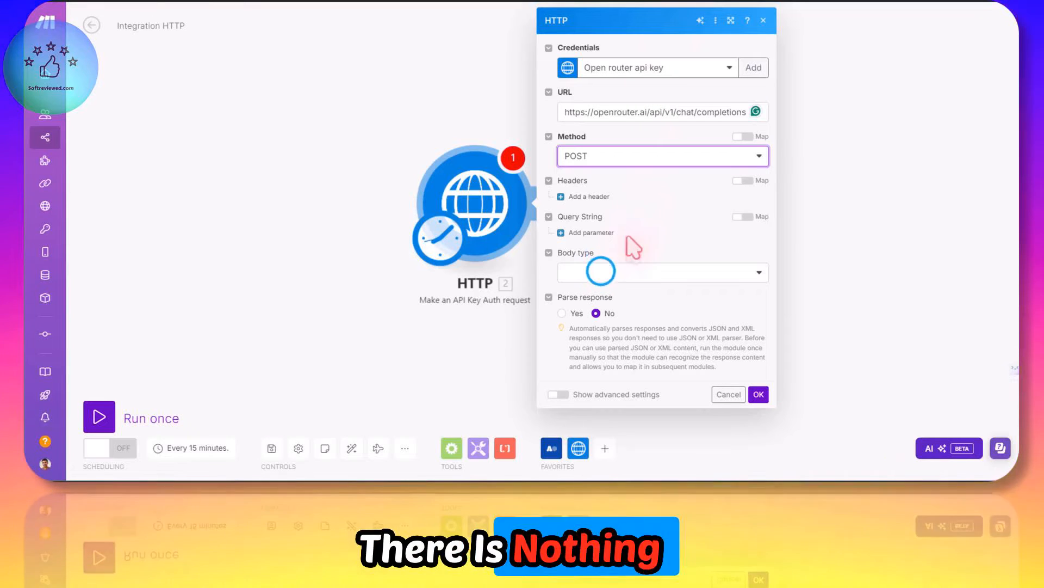
# Set the POST body to Raw JSON (application/json) with the example chat message and save the module
pyautogui.click(659, 272)
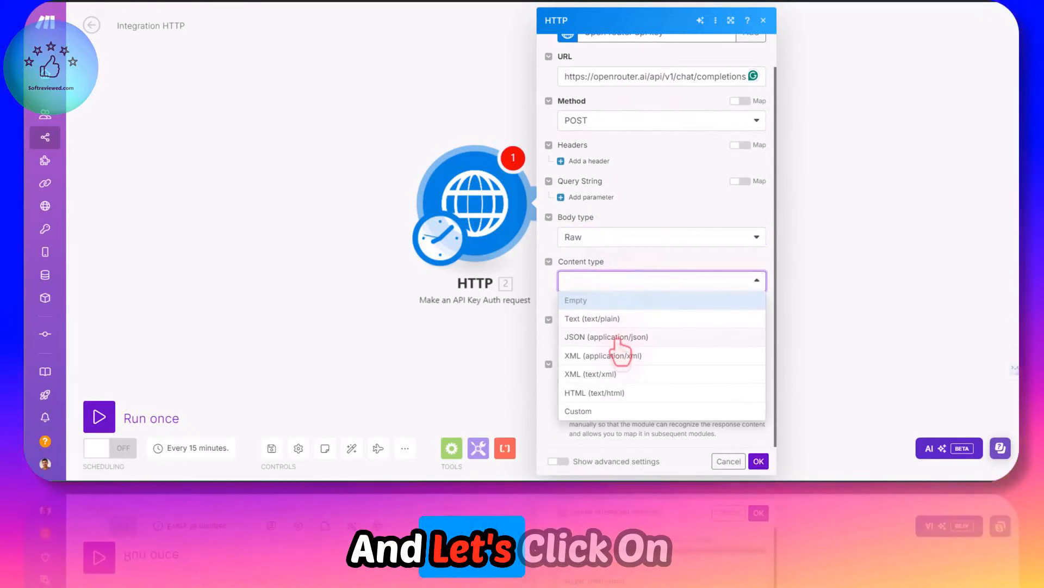
pyautogui.click(606, 337)
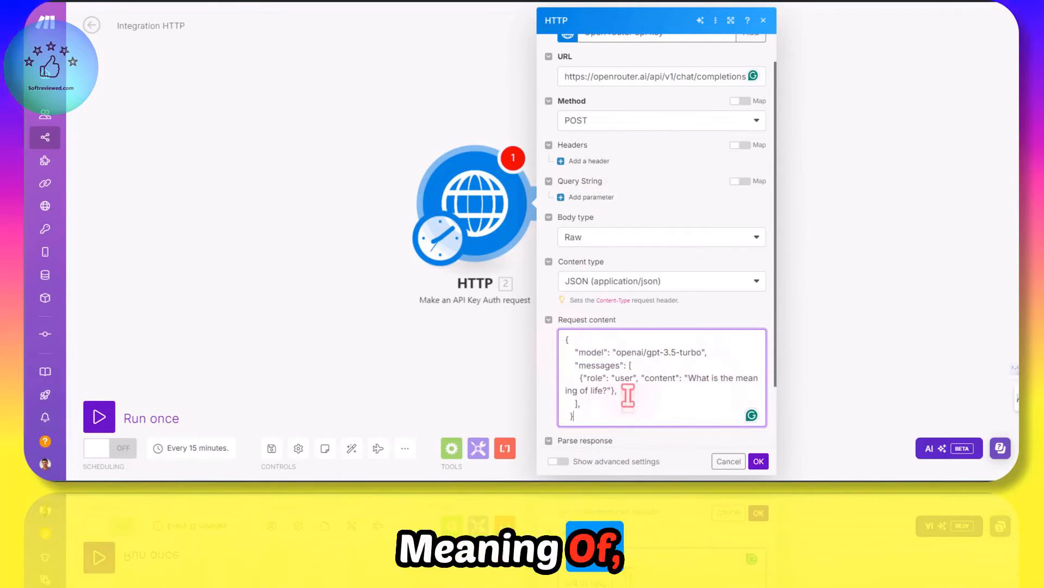
pyautogui.click(757, 460)
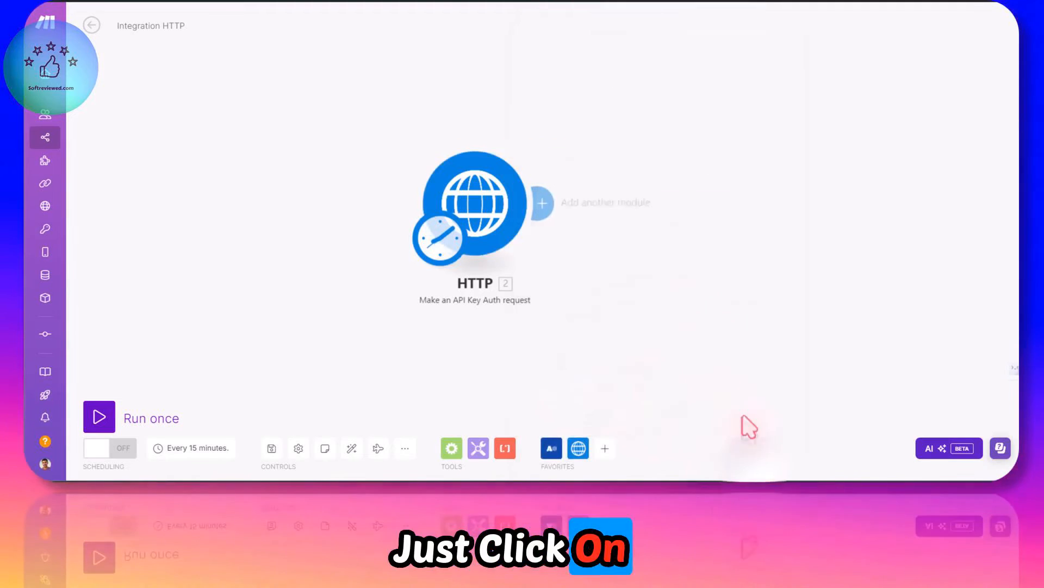
# Run the scenario once and confirm the OpenRouter completions request returns status 200
pyautogui.click(98, 415)
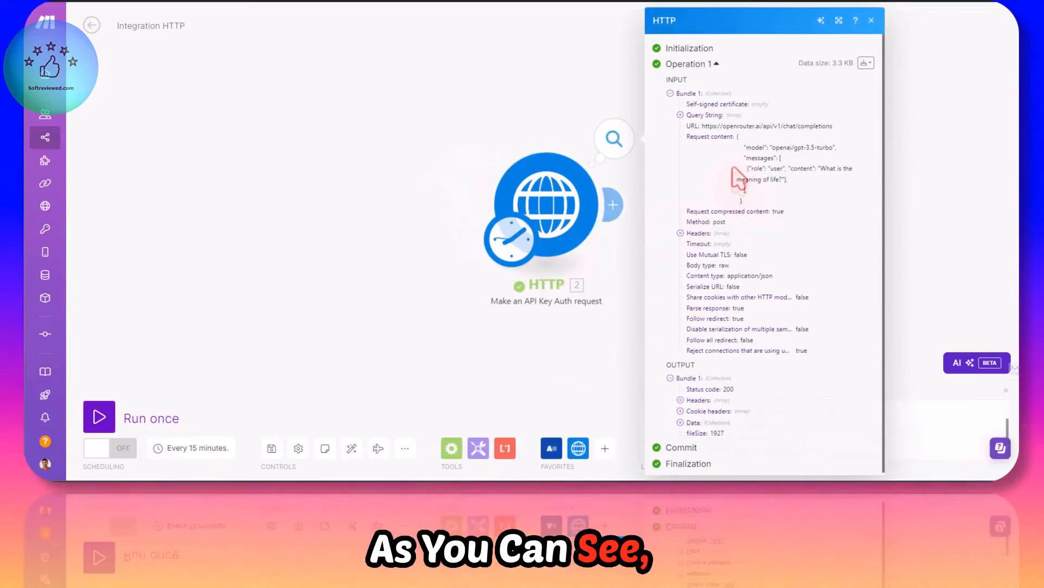
pyautogui.scroll(-3)
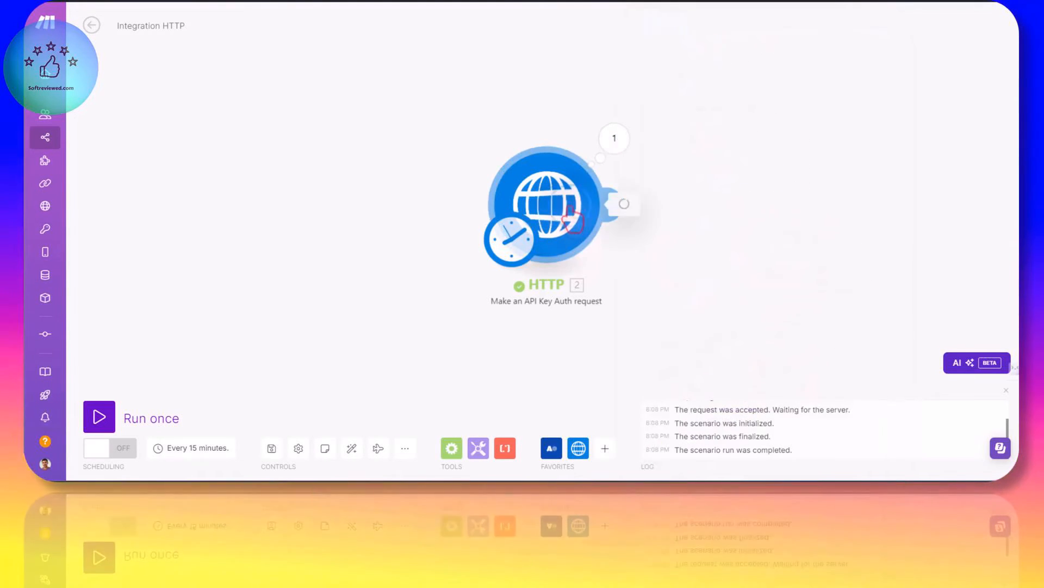
pyautogui.click(545, 203)
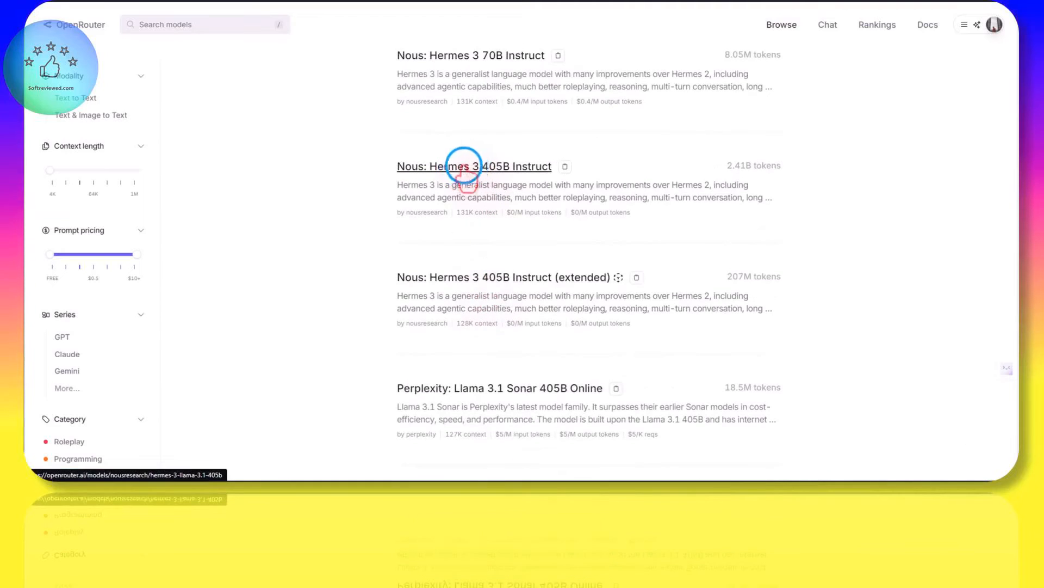
# Copy the Nous: Hermes 3 405B Instruct model identifier from its page
pyautogui.click(474, 166)
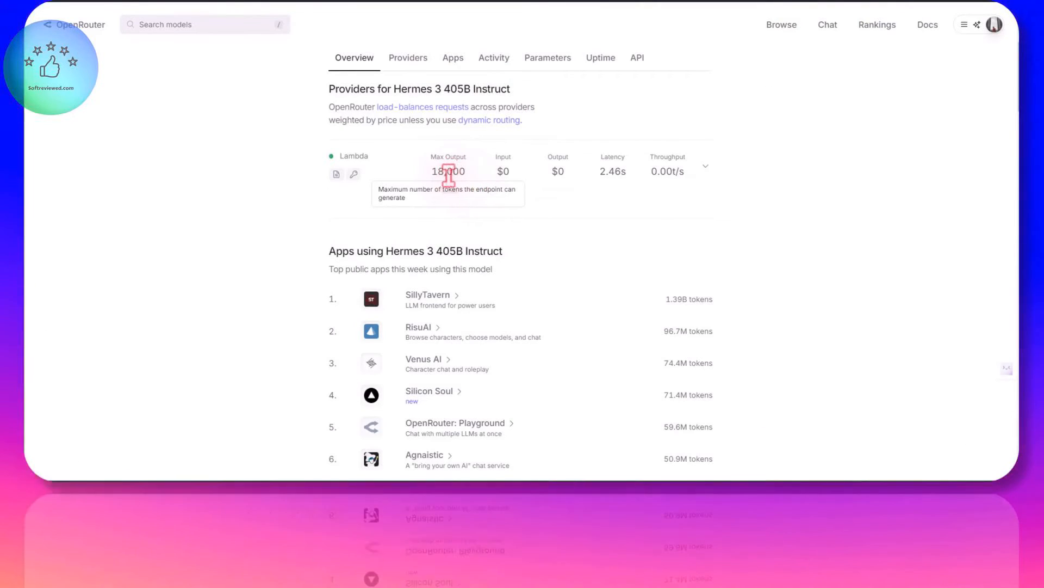
pyautogui.moveTo(426, 73)
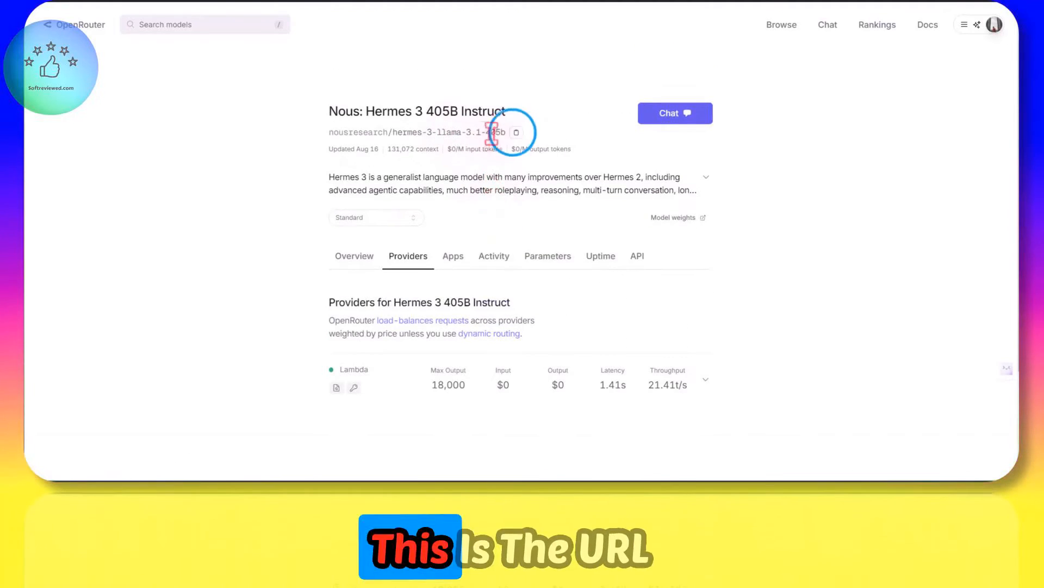
pyautogui.click(516, 132)
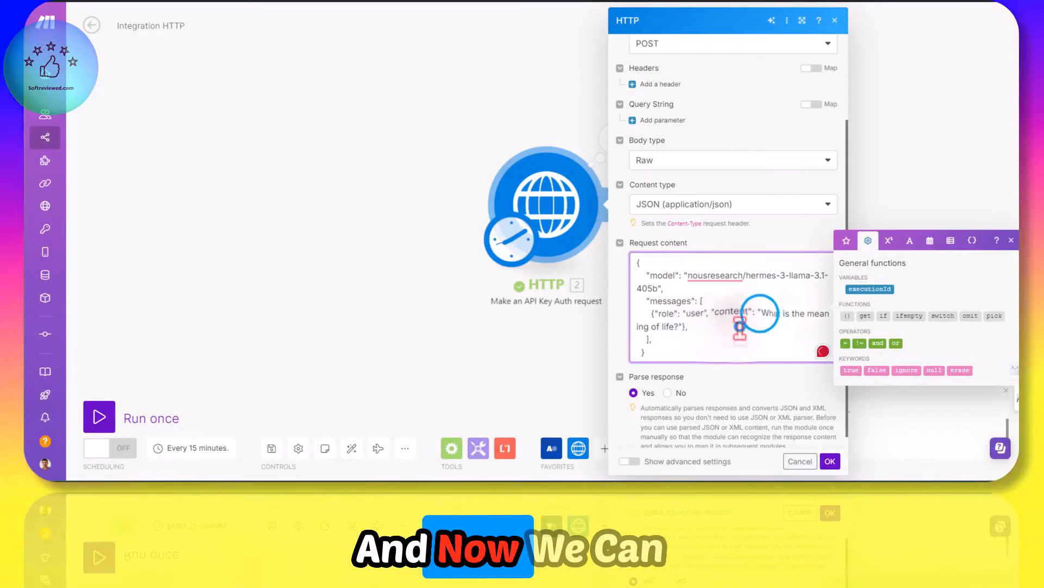
# Set the request body's model to nousresearch/hermes-3-llama-3.1-405b in the JSON content
pyautogui.click(1011, 240)
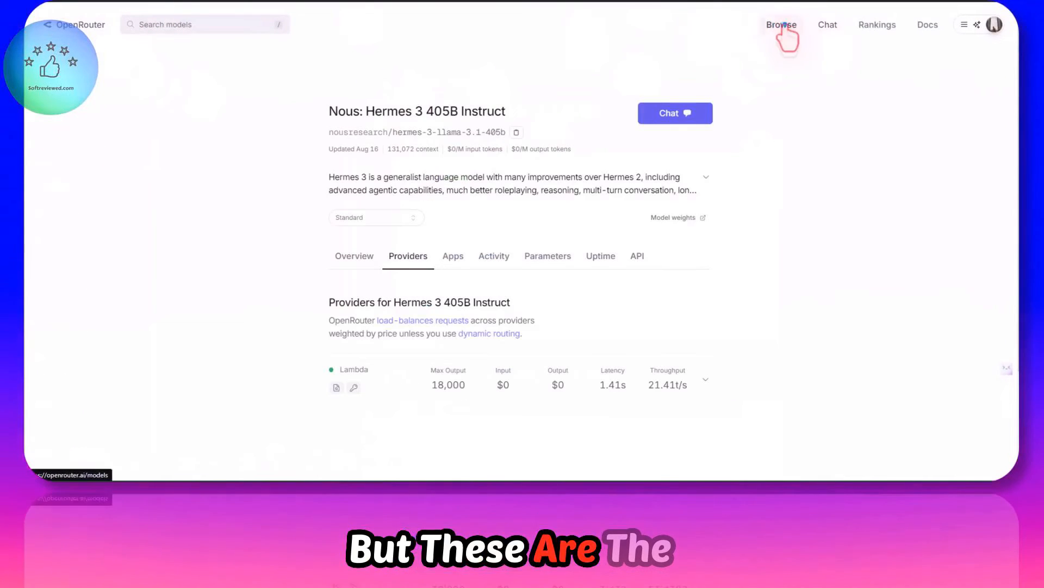
# Filter the OpenRouter model catalogue to FREE prompt pricing and browse the free Llama, Qwen and Gemma models
pyautogui.click(781, 25)
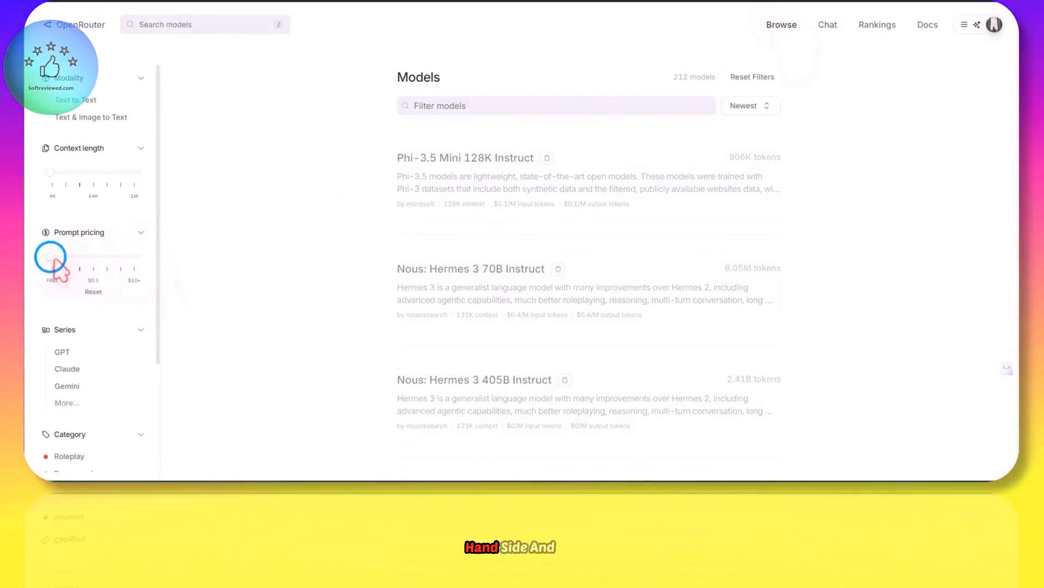
pyautogui.moveTo(51, 256); pyautogui.dragTo(50, 256)
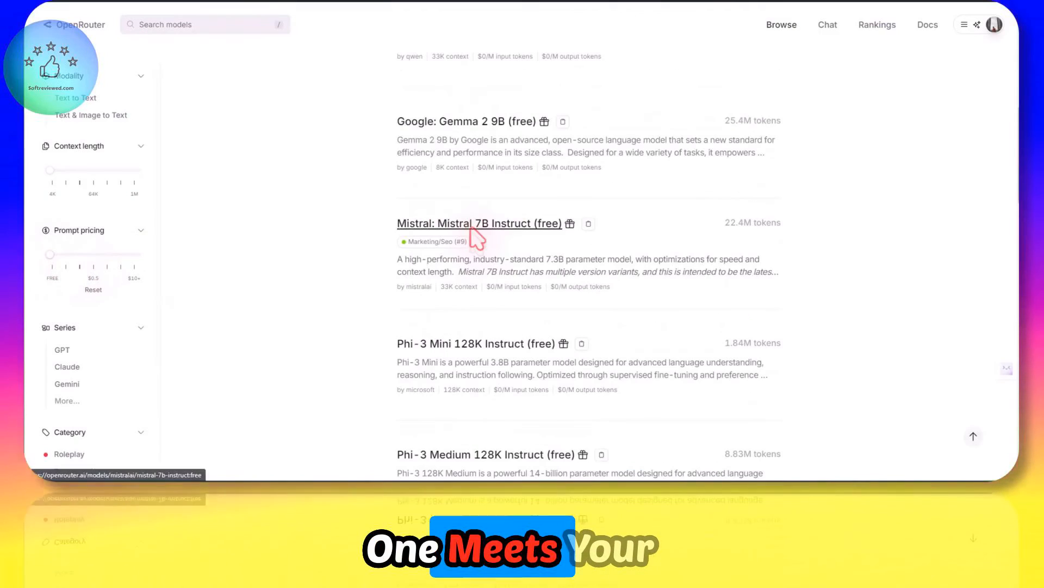
pyautogui.scroll(-3)
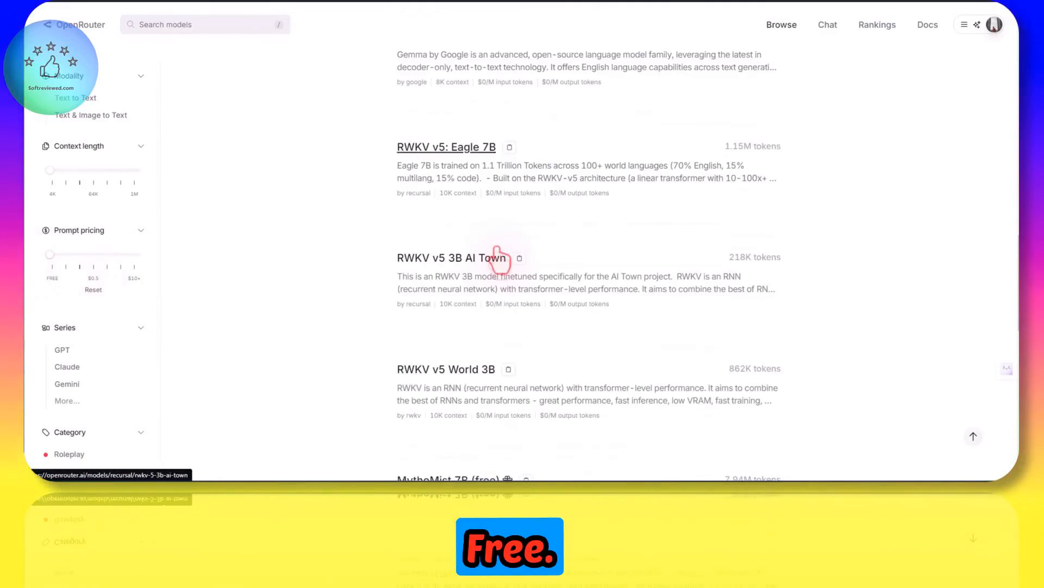
pyautogui.scroll(-3)
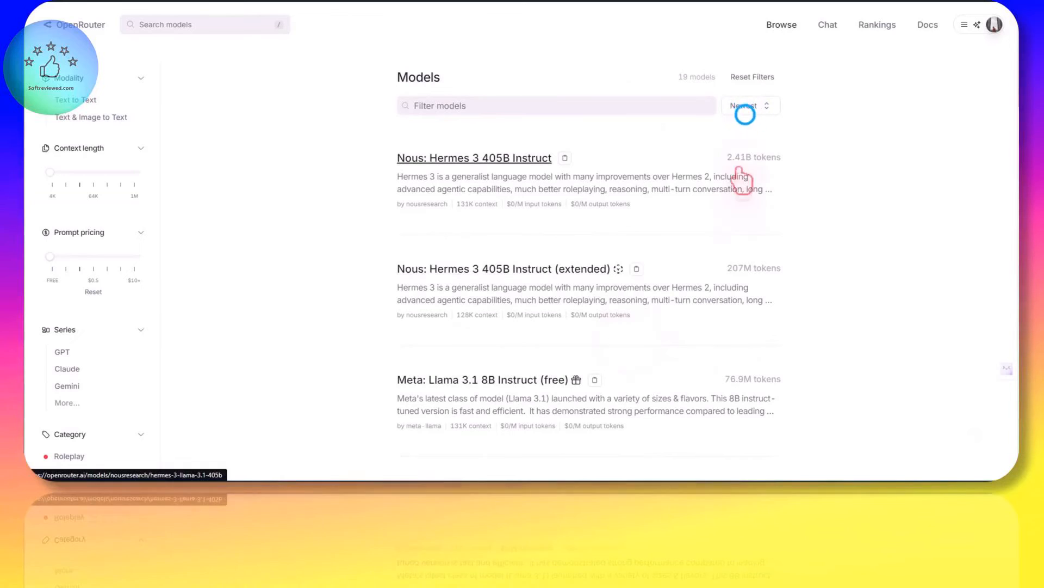
pyautogui.click(749, 105)
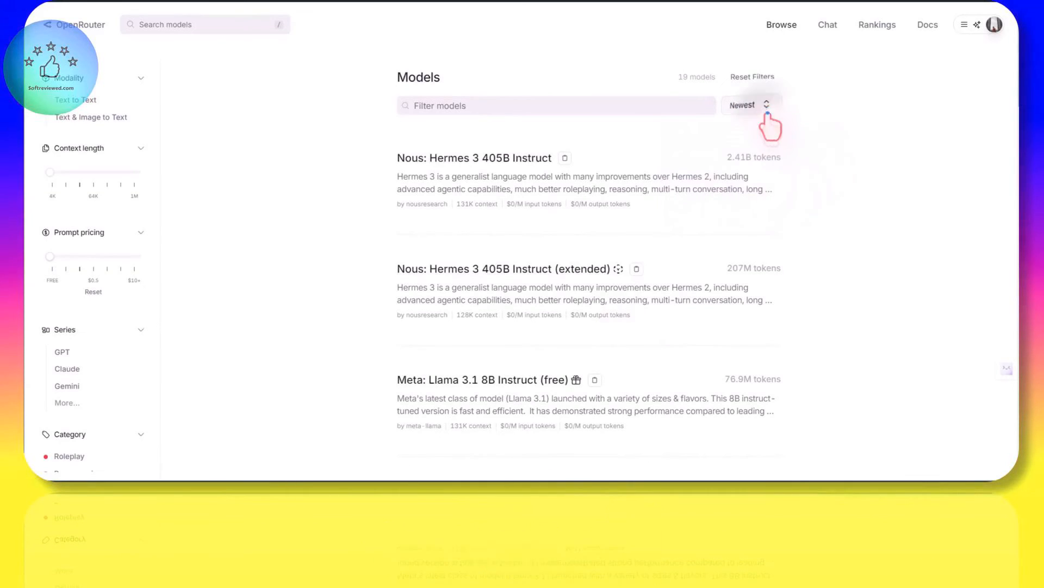
pyautogui.click(749, 105)
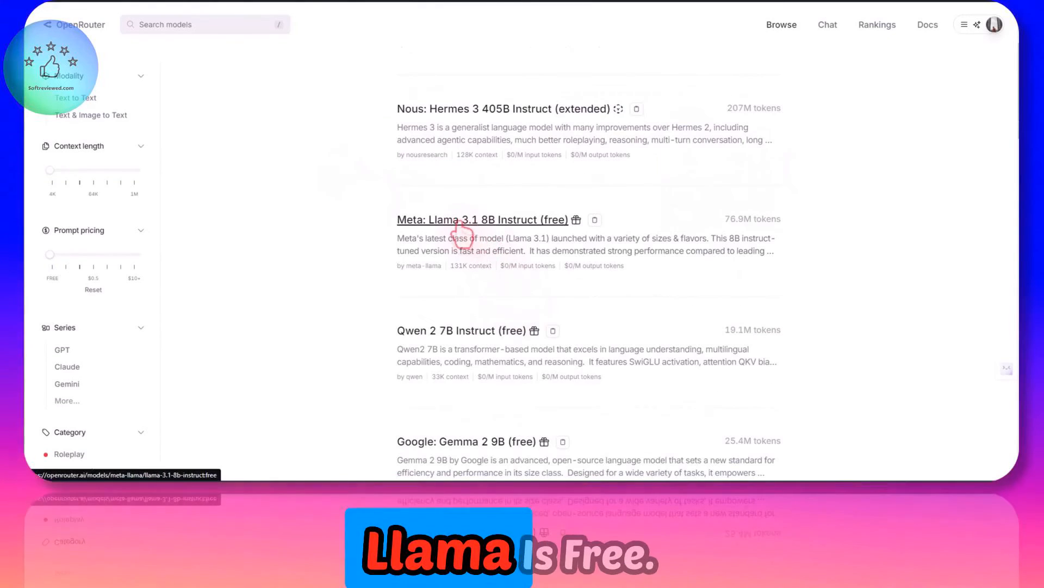
pyautogui.scroll(-3)
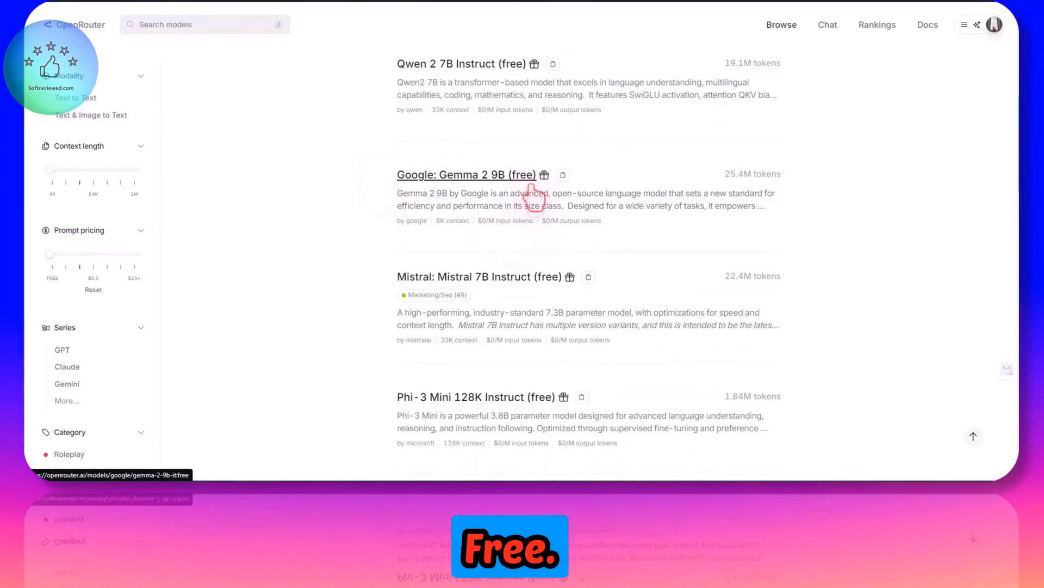